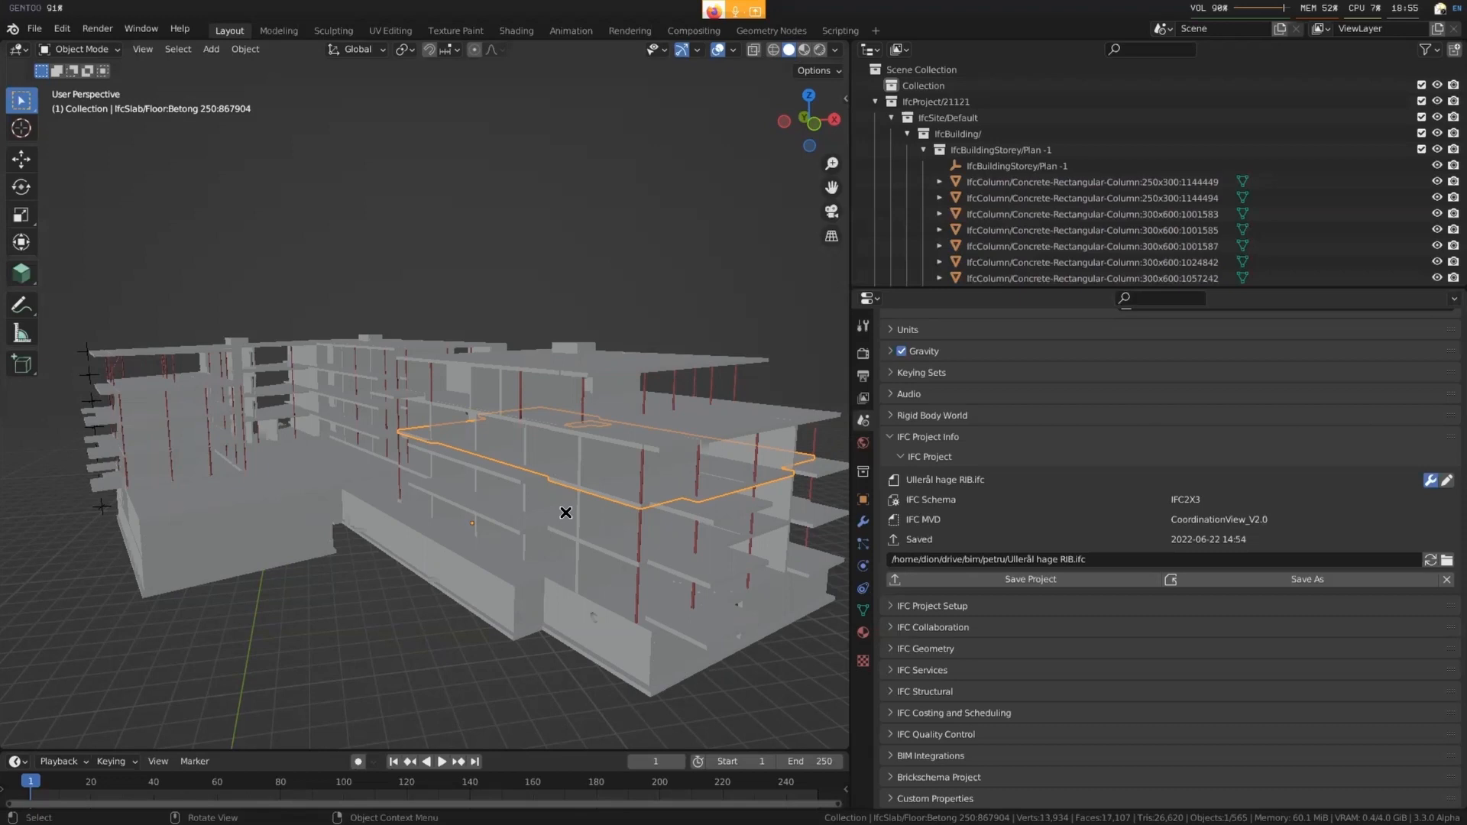
{"action": "mouse_move", "coordinate": [850, 434]}
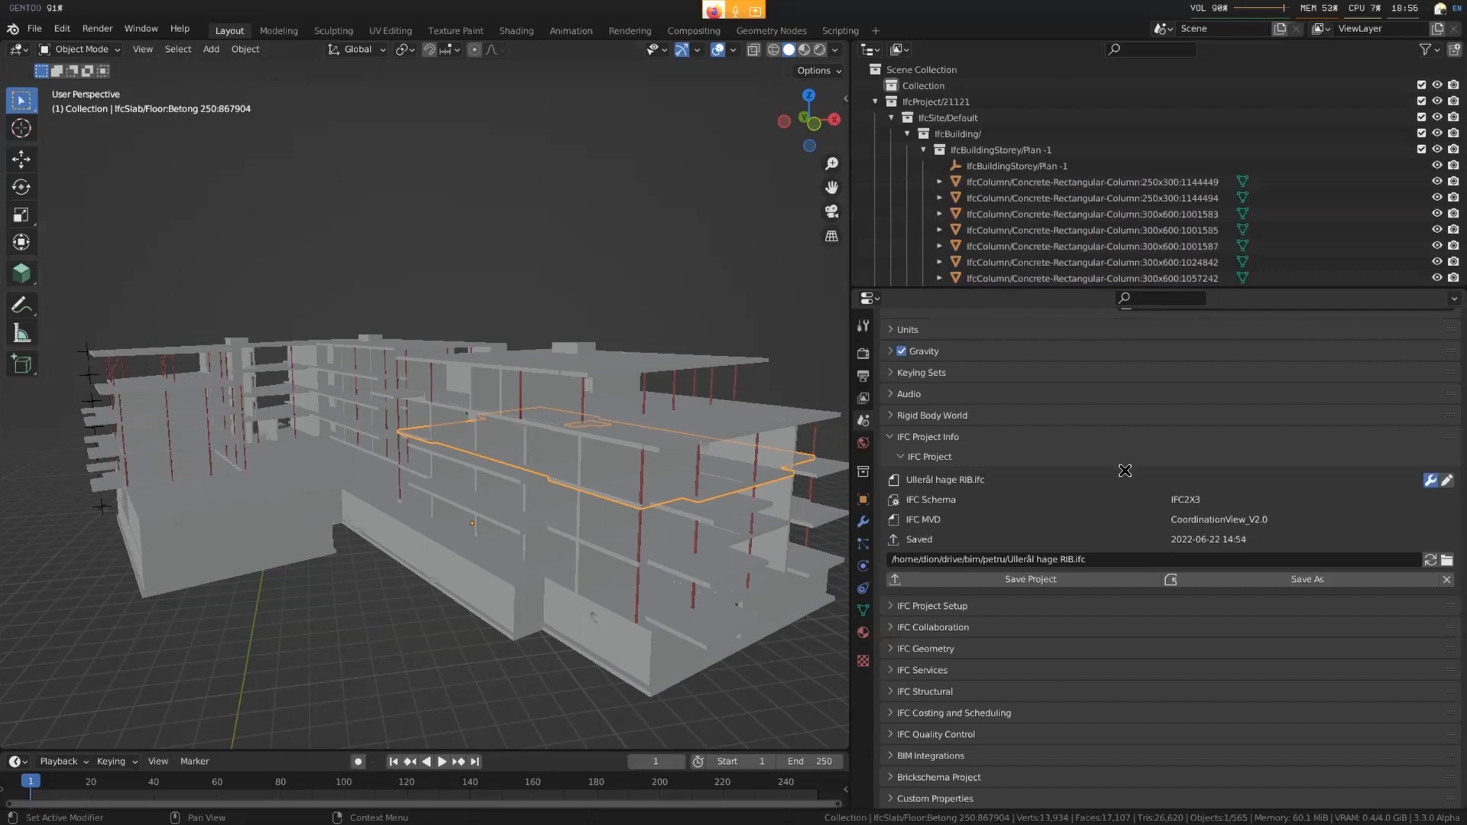
Expand the IFC Geometry panel to reveal IFC Georeferencing reading 'Not Georeferenced'
{"action": "left_click", "coordinate": [925, 649]}
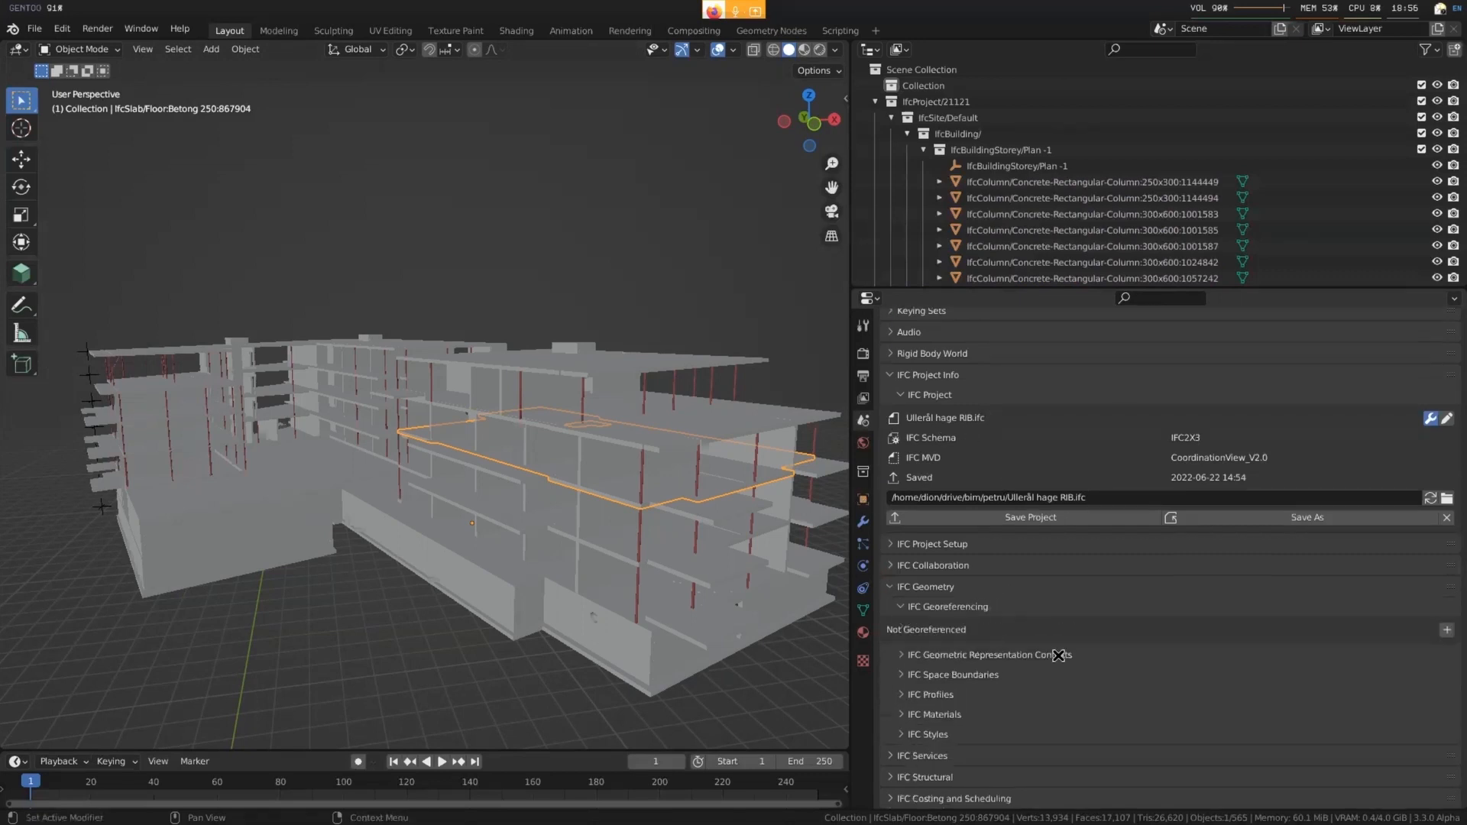
{"action": "scroll", "scroll_direction": "down", "scroll_amount": 3}
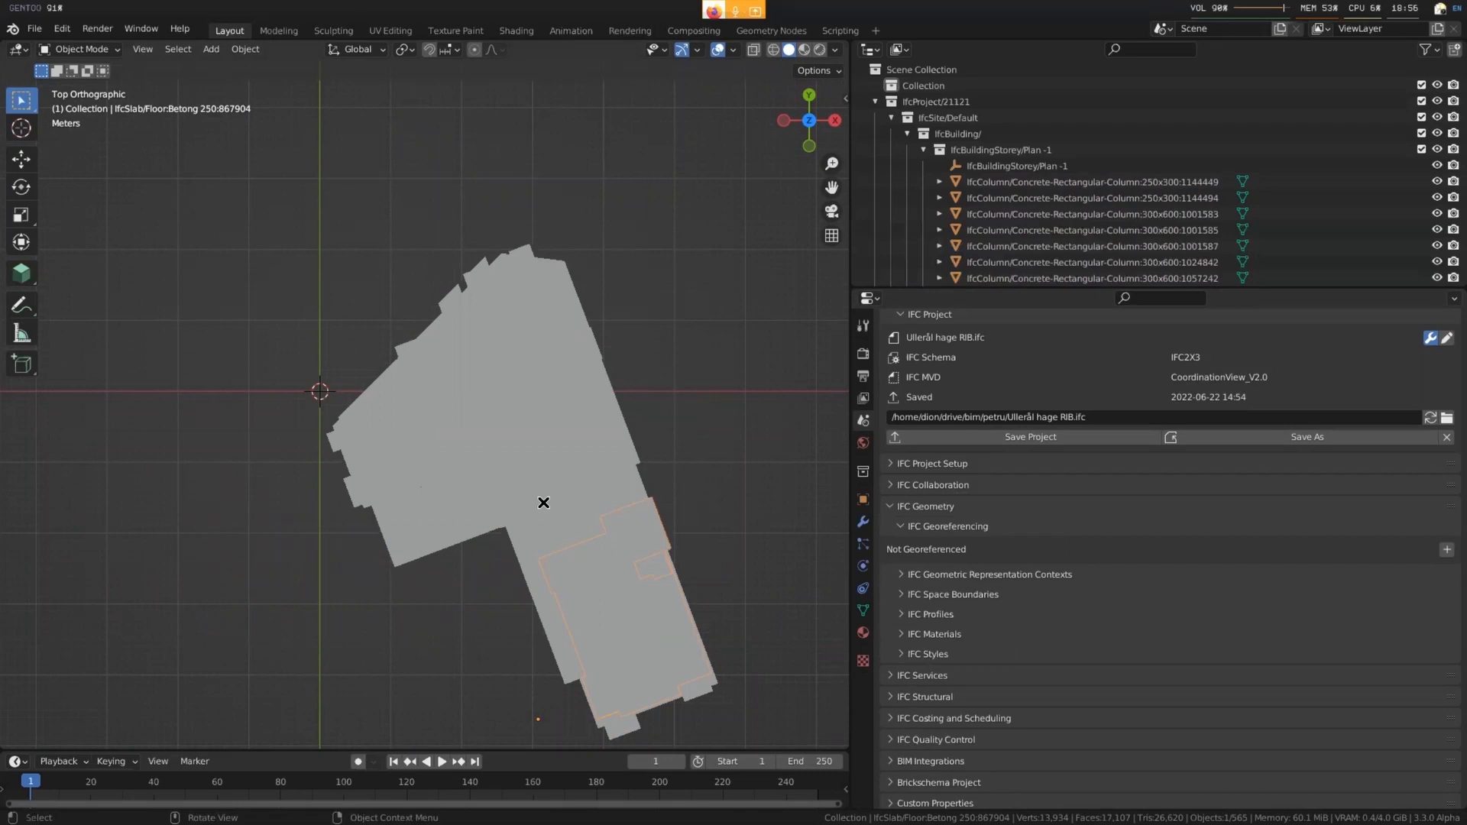
{"action": "mouse_move", "coordinate": [564, 386]}
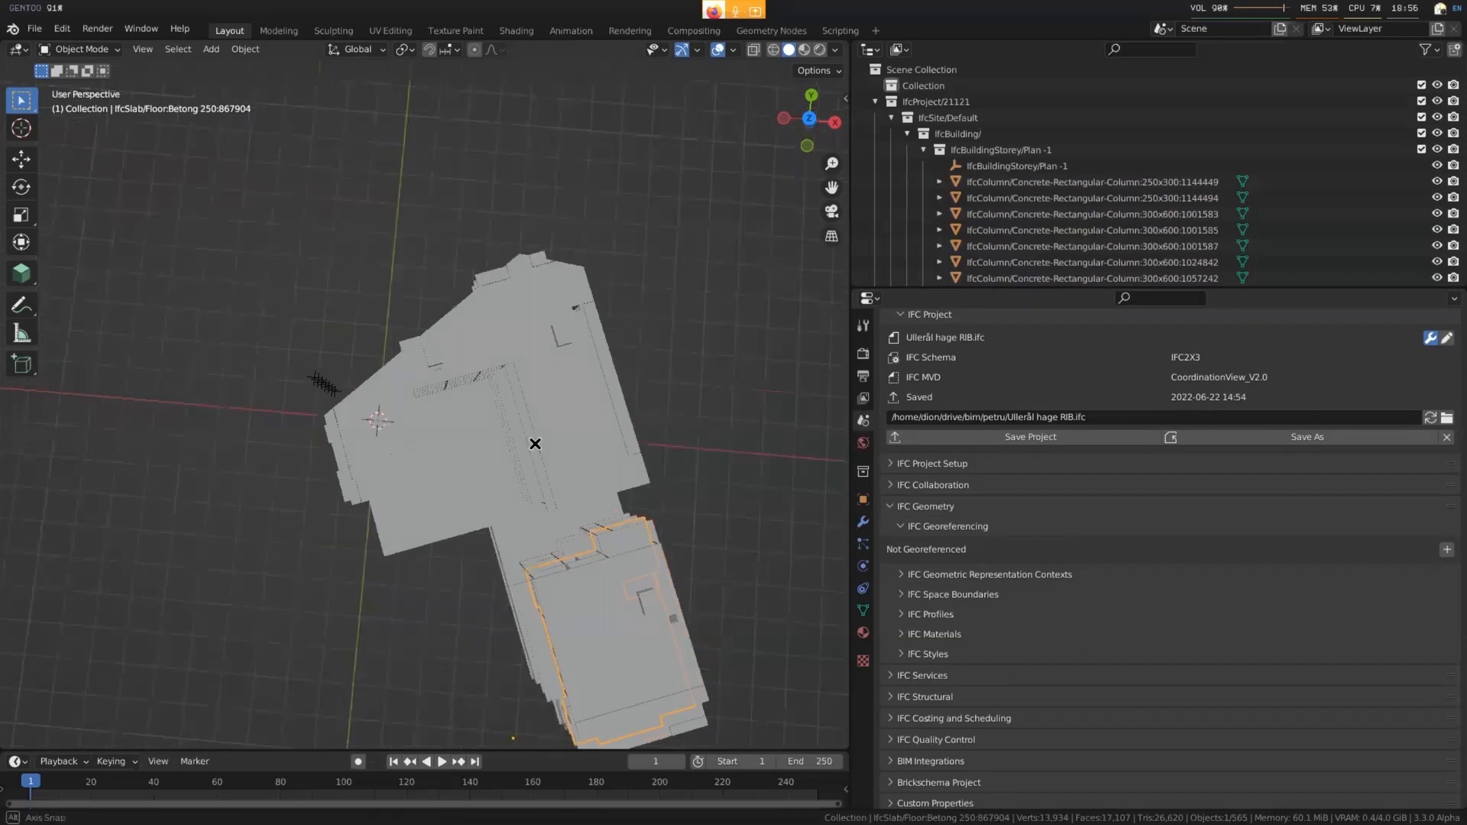
Orbit around the building, then return to the top orthographic plan view
{"action": "left_click_drag", "start_coordinate": [534, 443], "coordinate": [559, 469]}
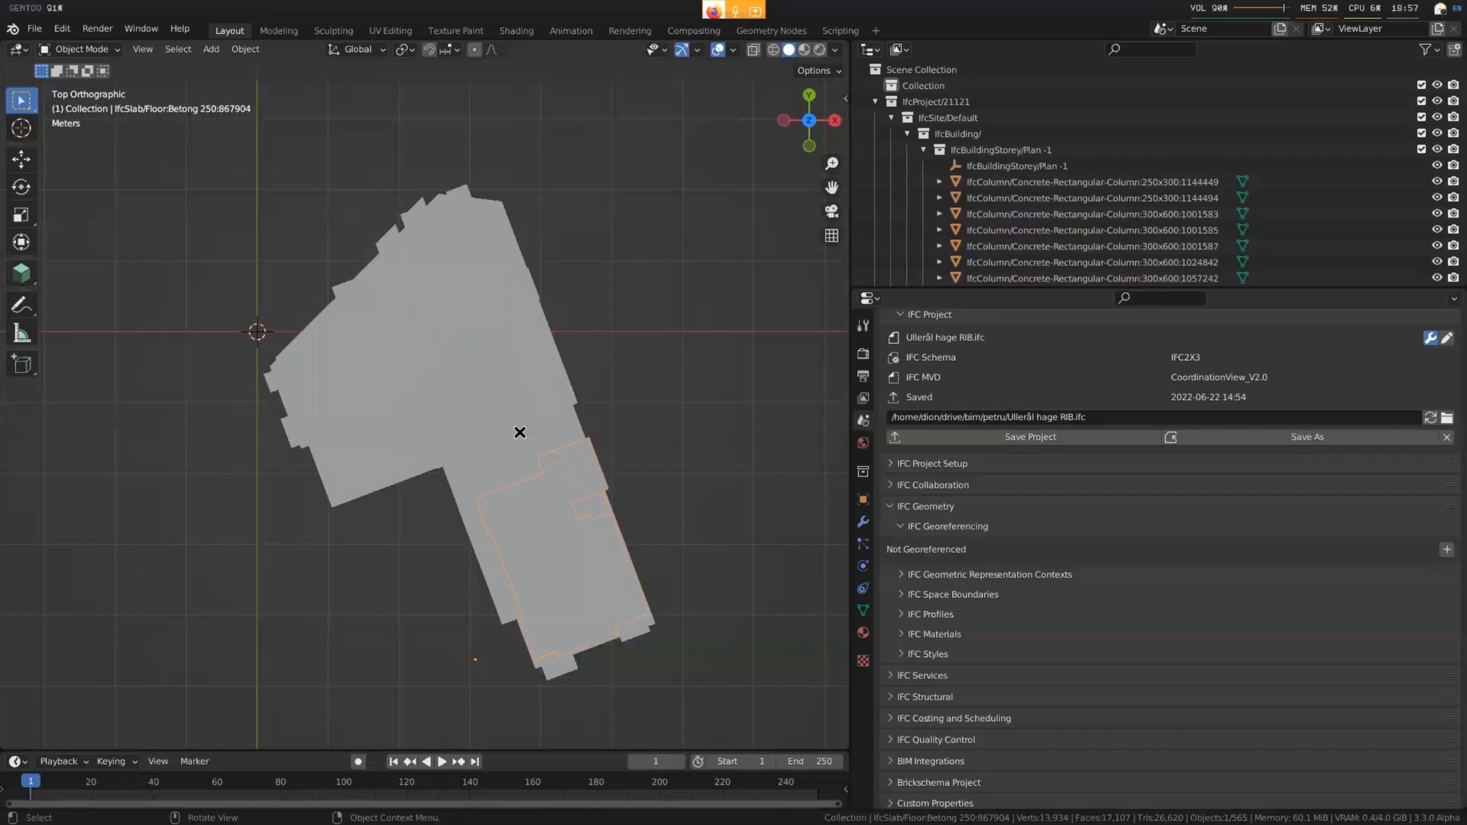
{"action": "mouse_move", "coordinate": [567, 459]}
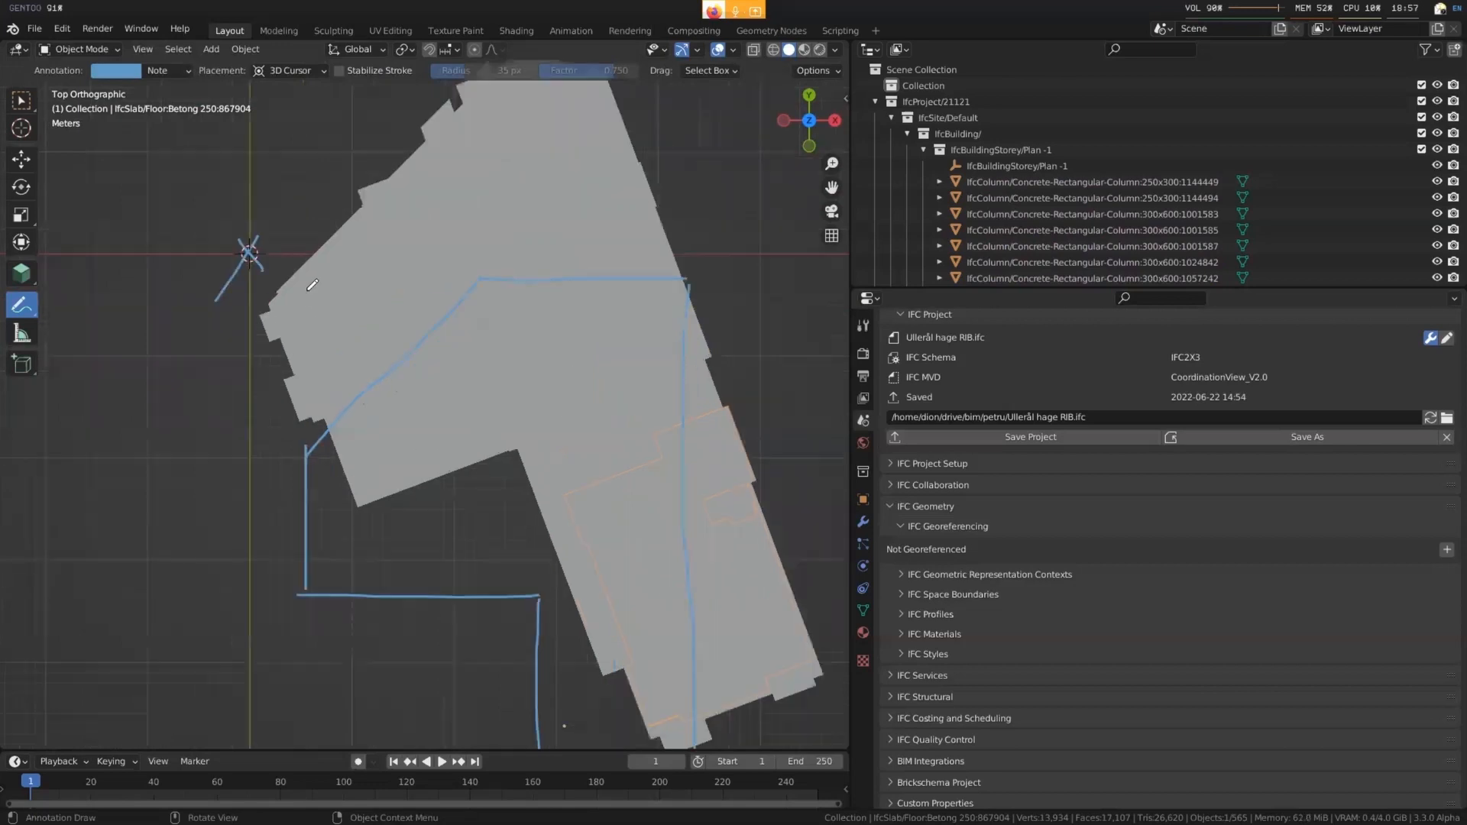
Draw freehand annotation strokes over the building plan footprint with the Annotate tool
{"action": "left_click_drag", "start_coordinate": [262, 187], "coordinate": [308, 220]}
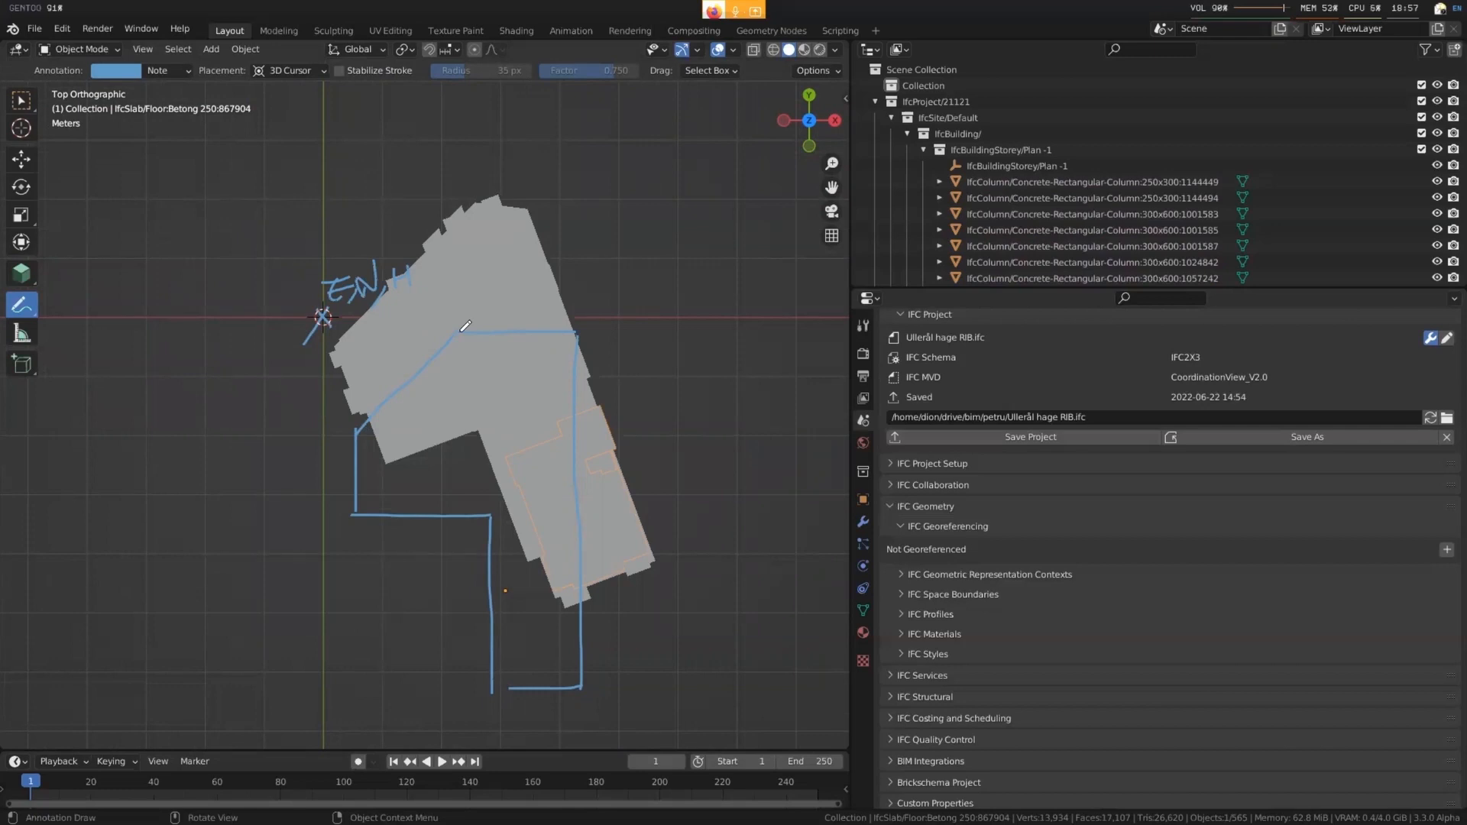
{"action": "mouse_move", "coordinate": [221, 261]}
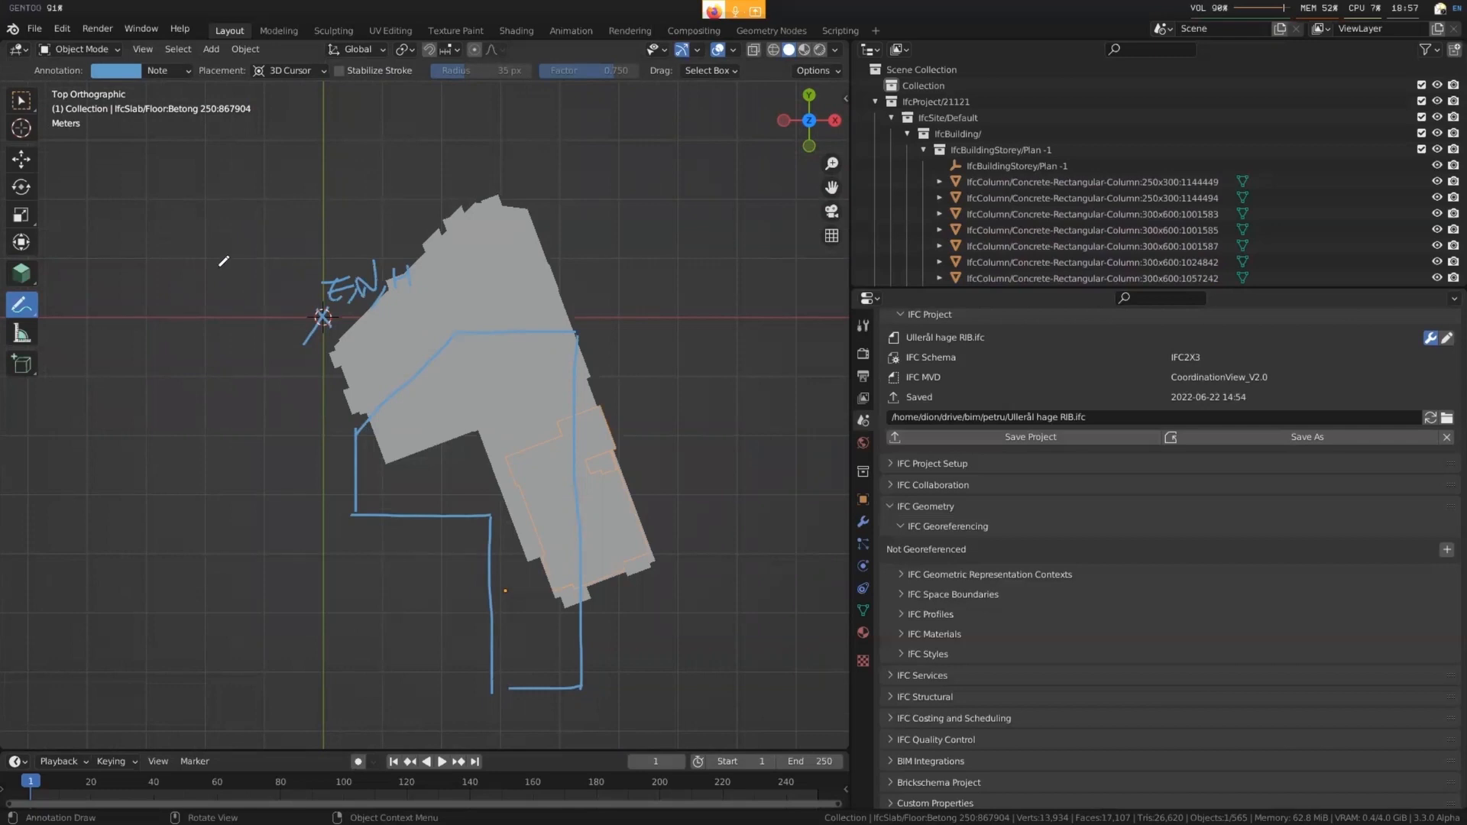
{"action": "mouse_move", "coordinate": [350, 378]}
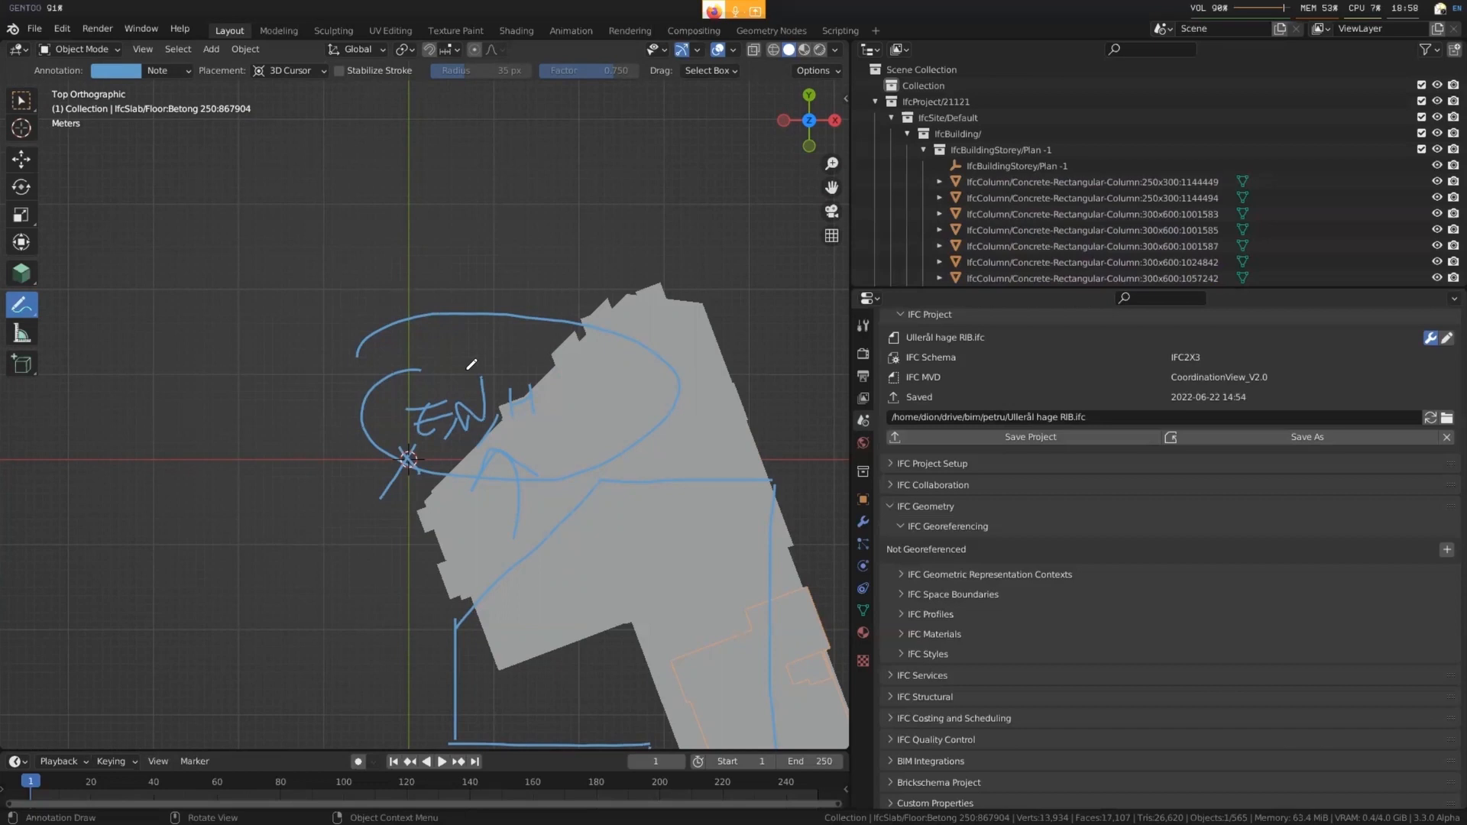
{"action": "mouse_move", "coordinate": [474, 389]}
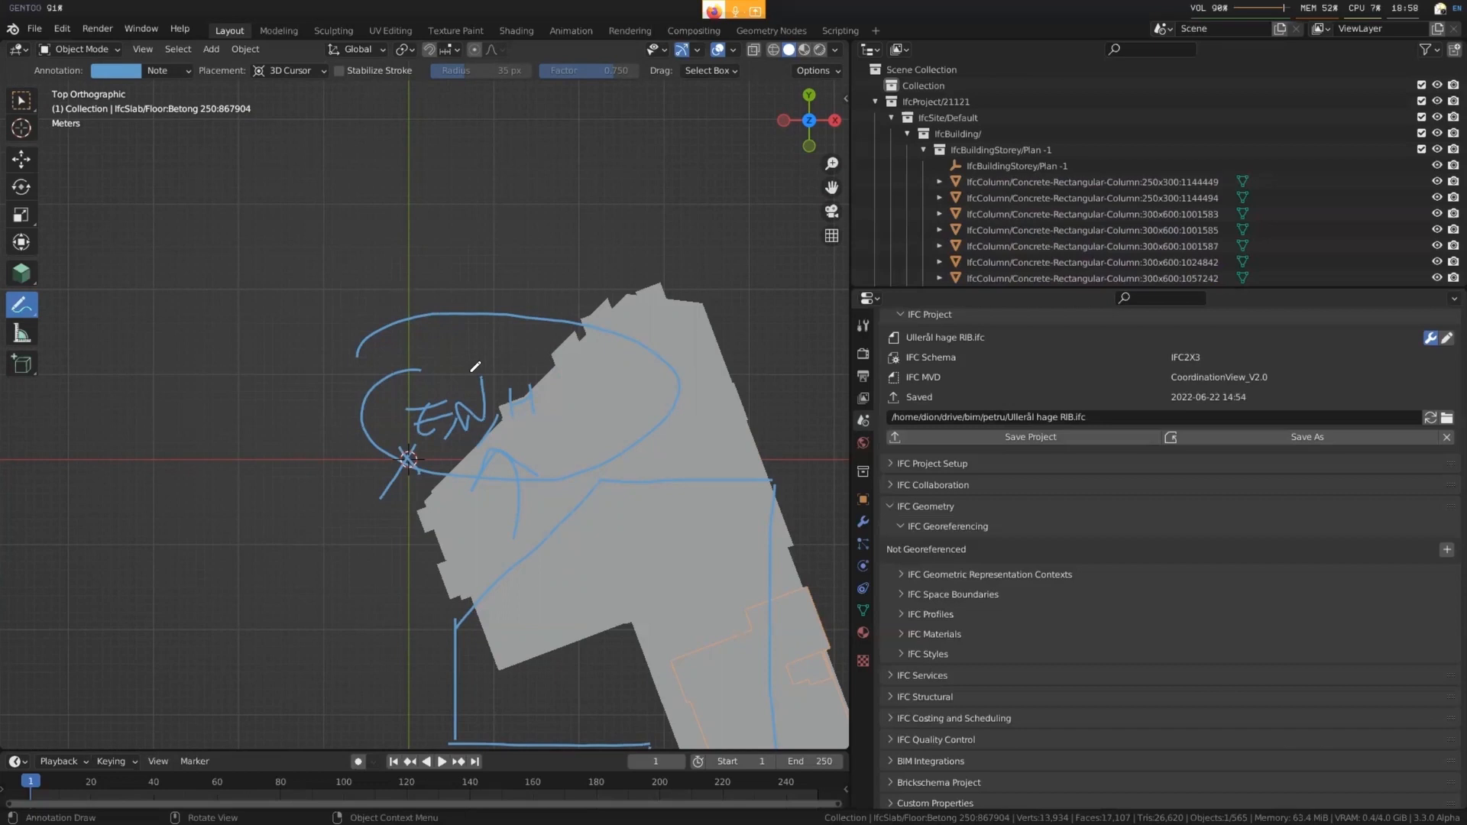
{"action": "mouse_move", "coordinate": [470, 406]}
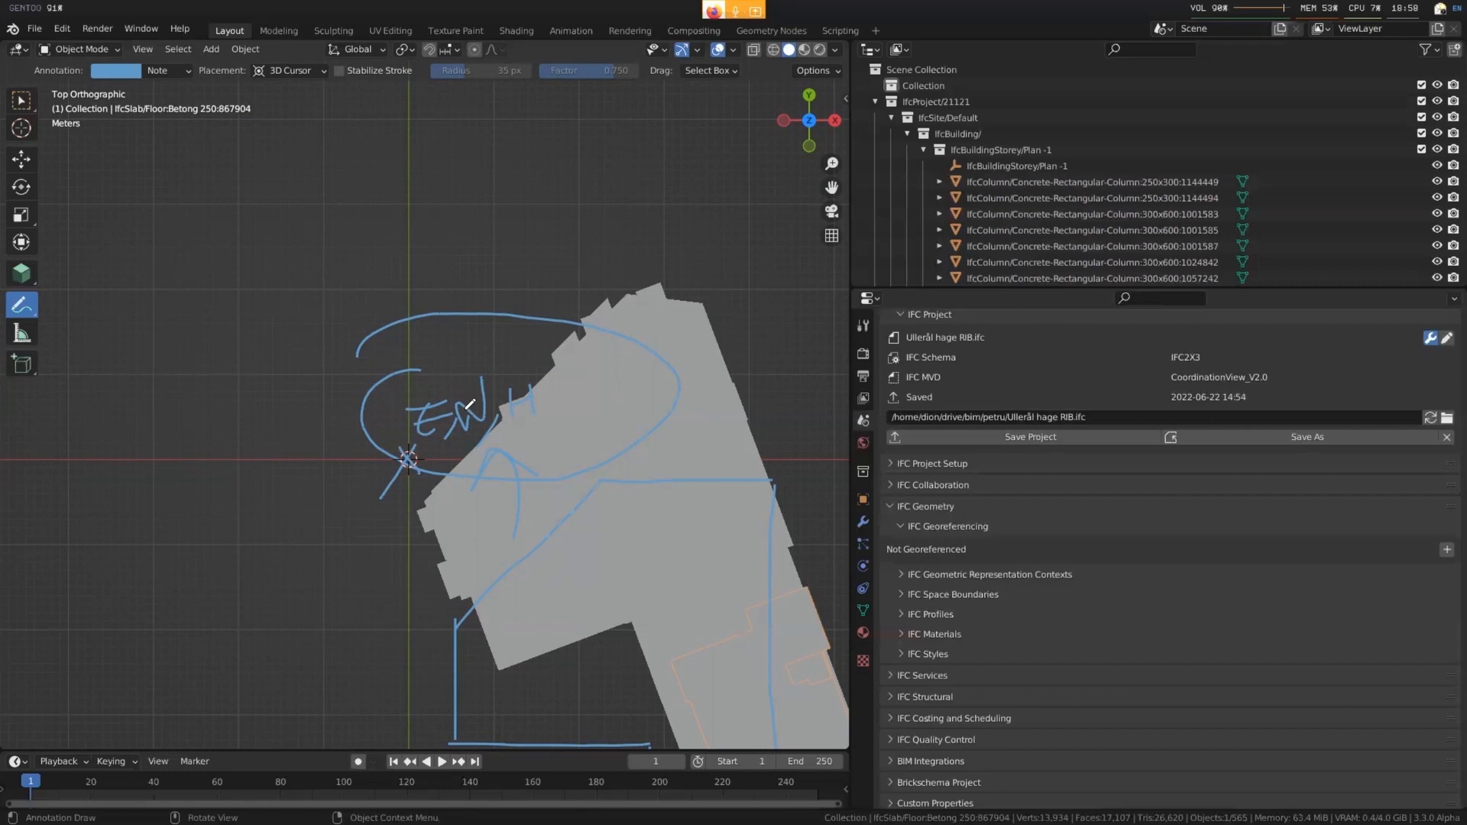
Scroll the view while looping annotation around the handwritten letters and adding strokes
{"action": "scroll", "scroll_direction": "down", "scroll_amount": 3}
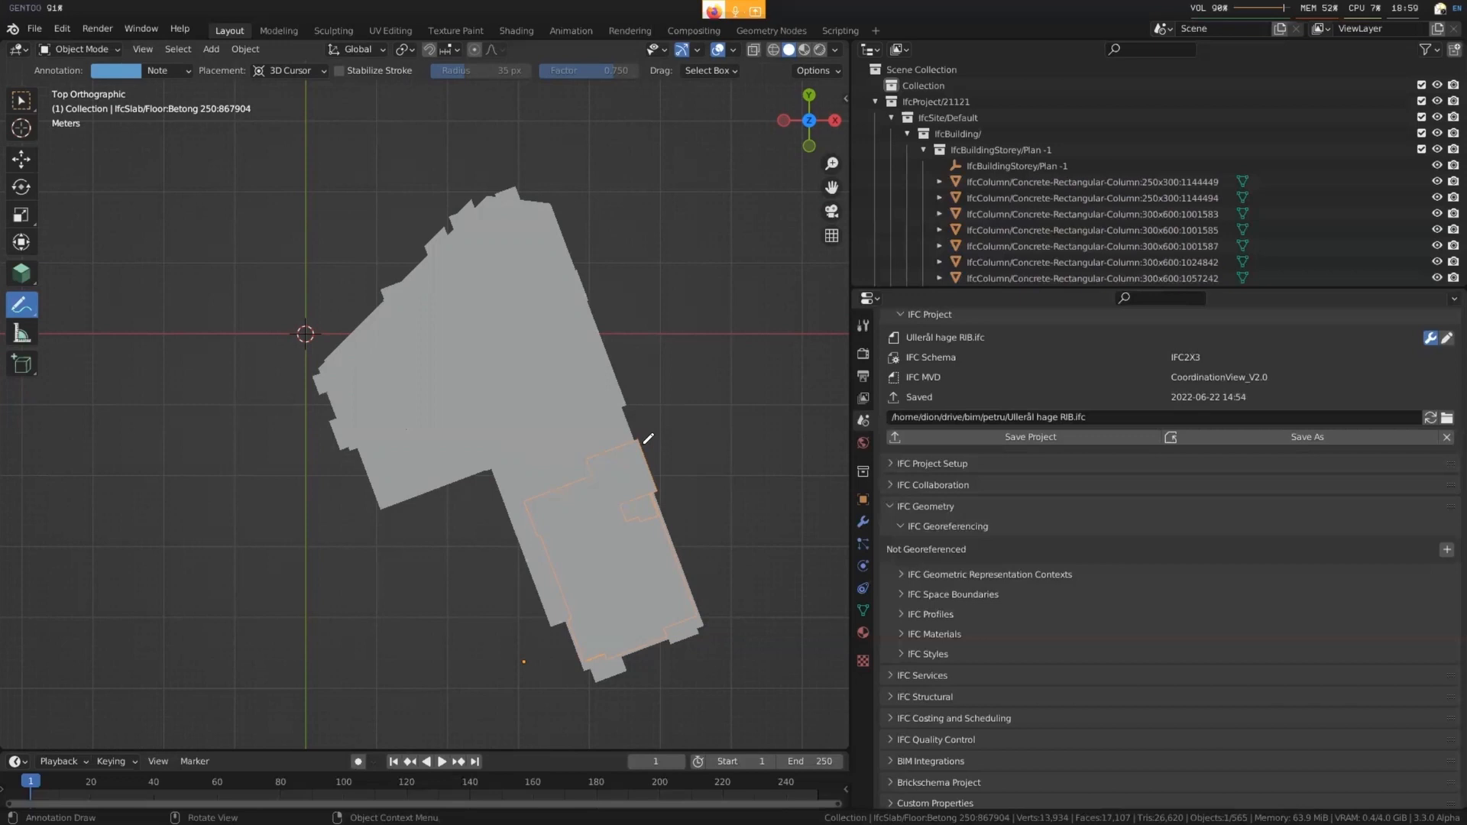
{"action": "mouse_move", "coordinate": [304, 325]}
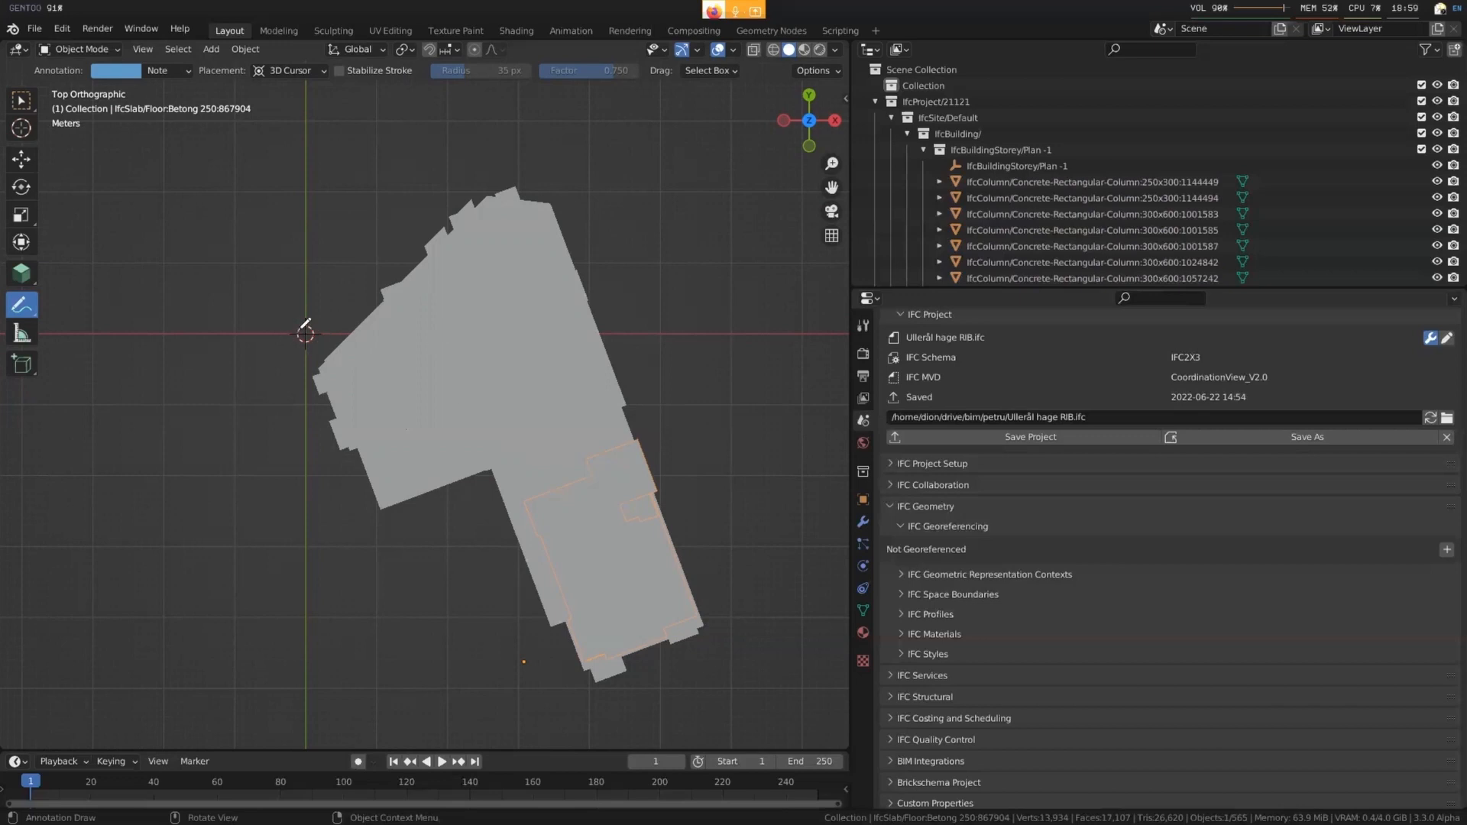
{"action": "mouse_move", "coordinate": [358, 352]}
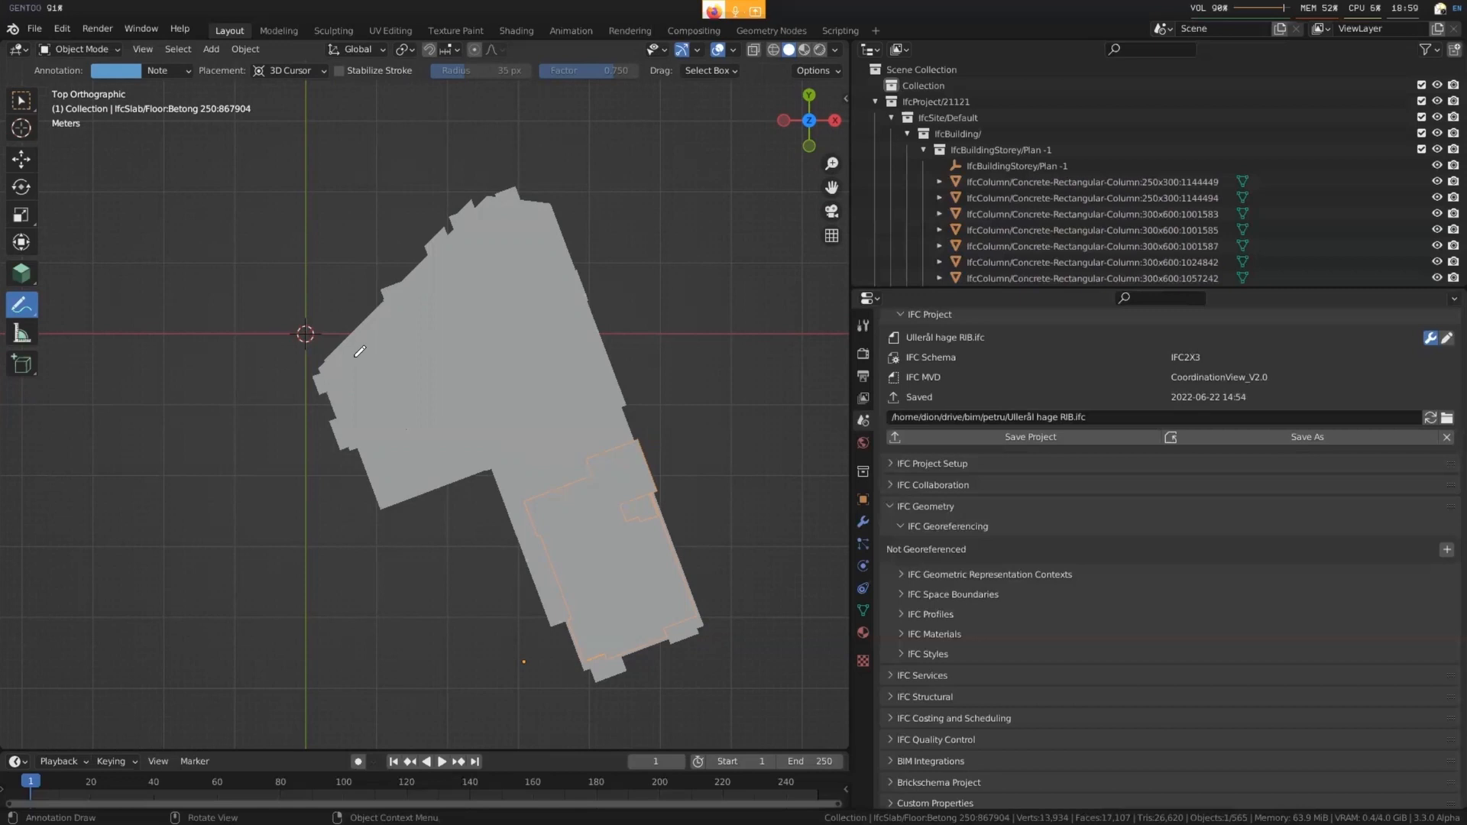